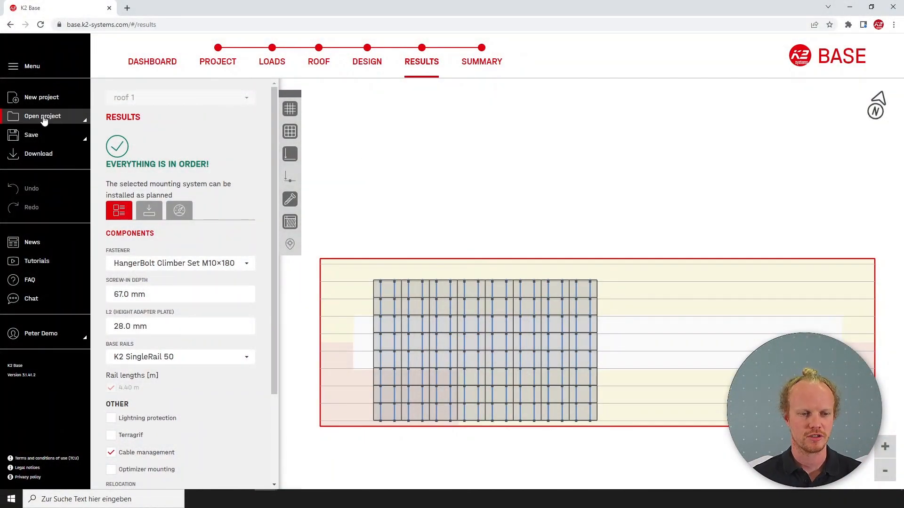
# Step: From the dashboard, start opening a project from a file on disk
pyautogui.click(42, 116)
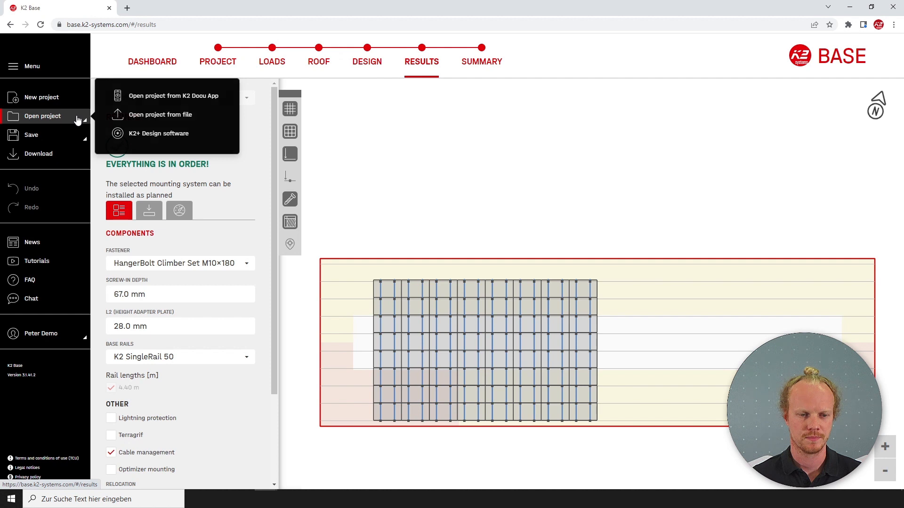
pyautogui.moveTo(173, 133)
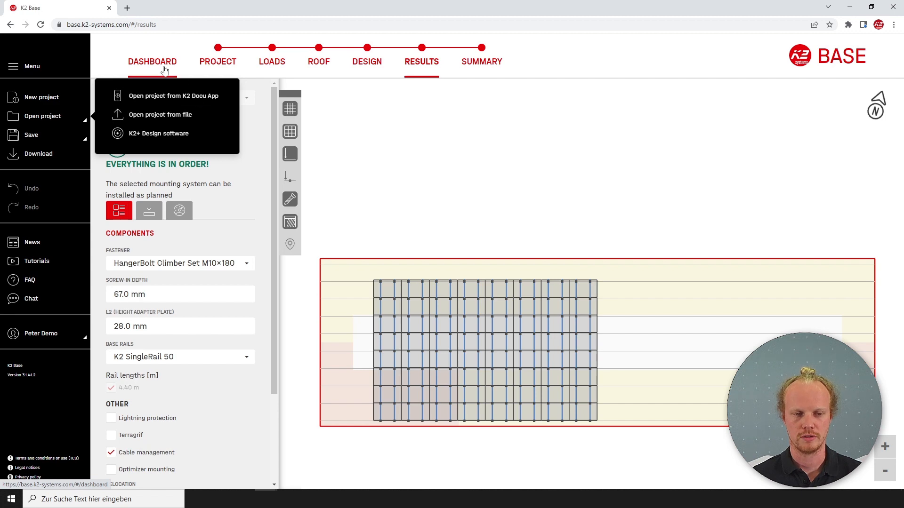
pyautogui.click(153, 62)
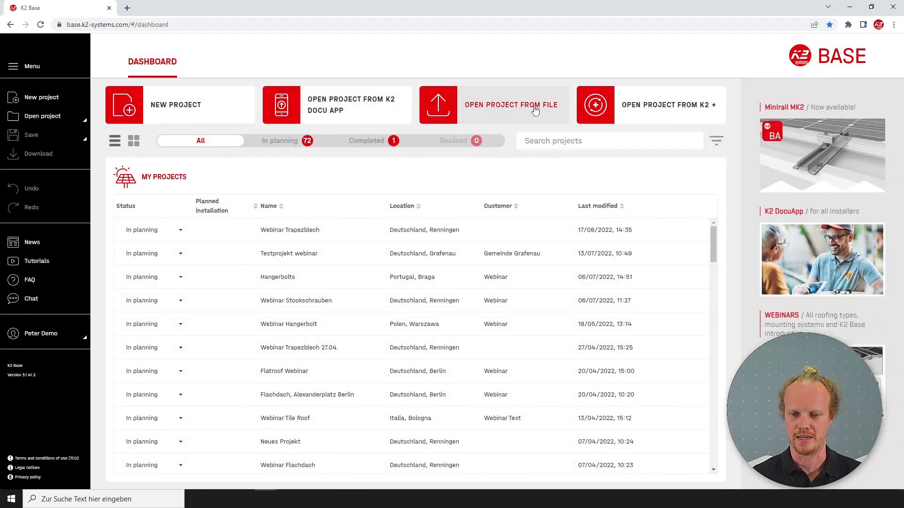
pyautogui.click(511, 105)
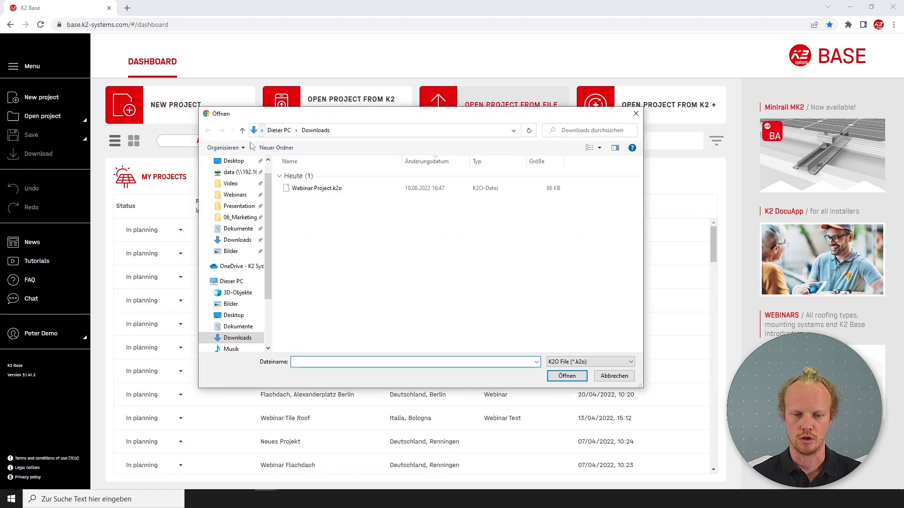
# Step: Choose carport.k2o from the Desktop folder and load it
pyautogui.click(234, 315)
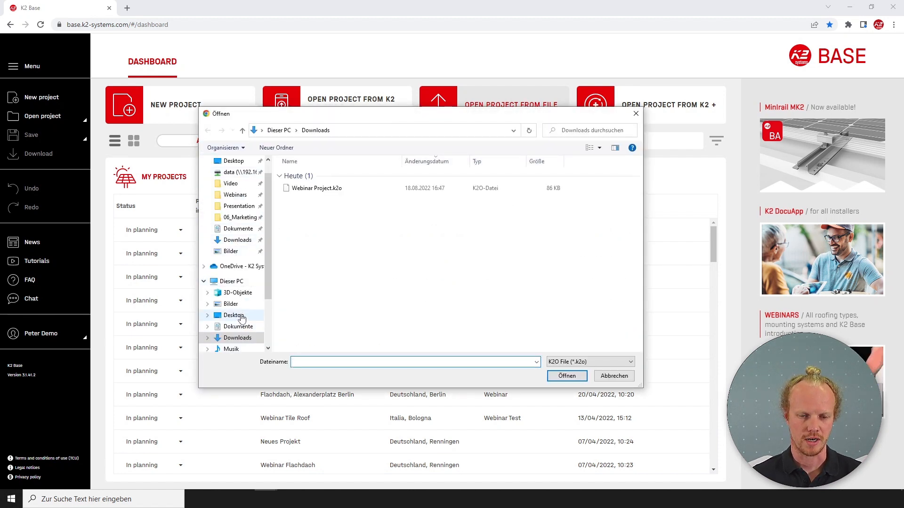
pyautogui.click(232, 314)
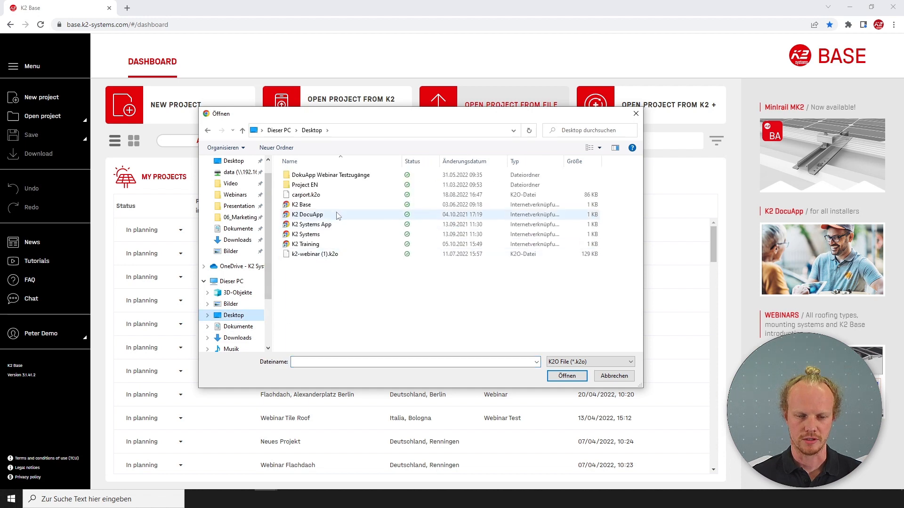
pyautogui.click(613, 376)
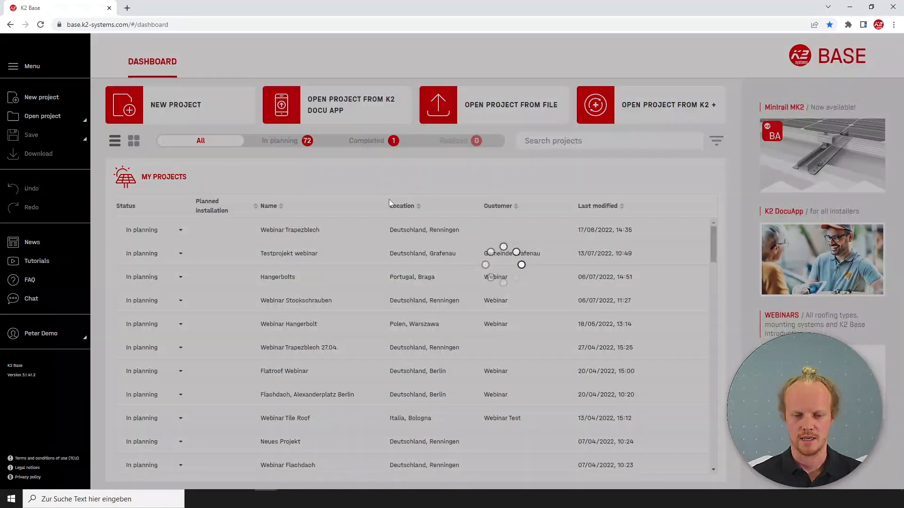
# Step: Save the loaded Carport project to the dashboard
pyautogui.click(123, 105)
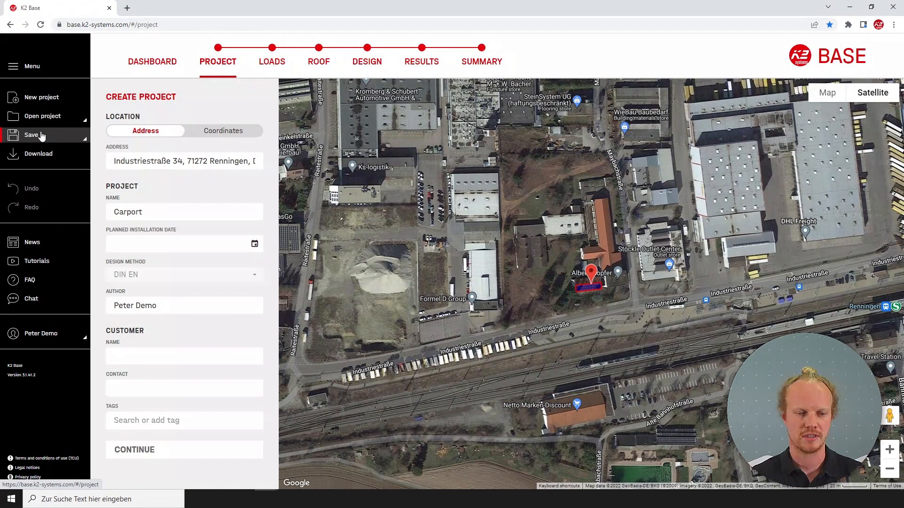
pyautogui.click(31, 135)
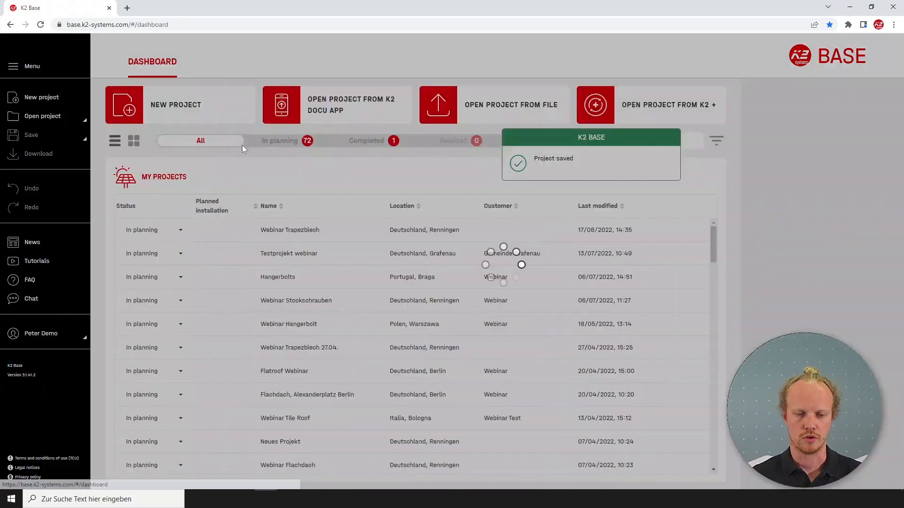